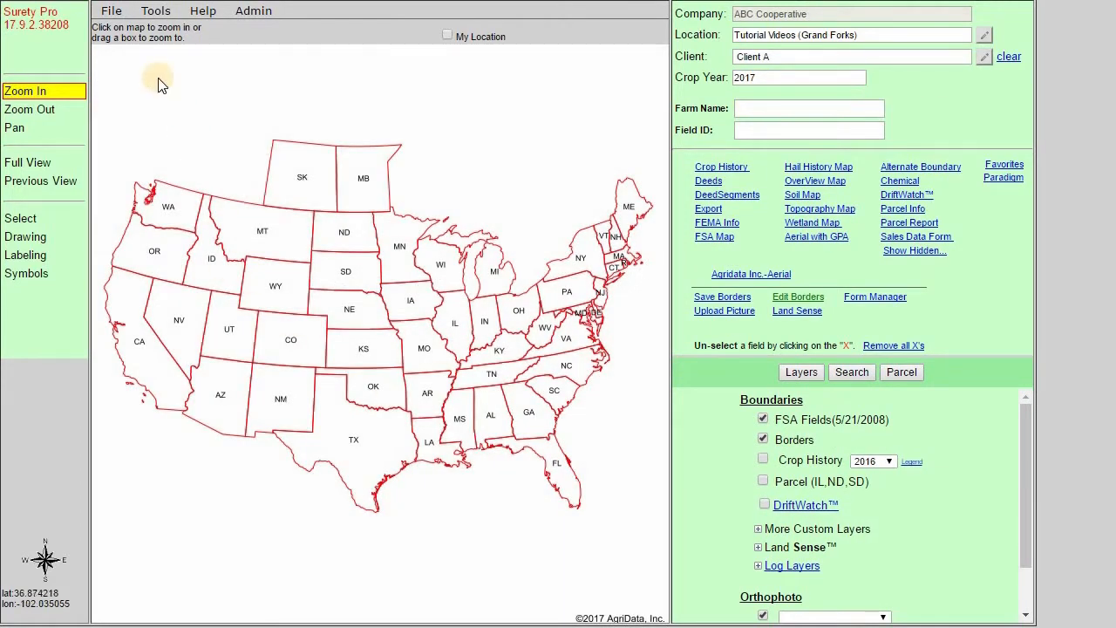
Open the Upload Borders dialog from File > Import > Borders
click(111, 10)
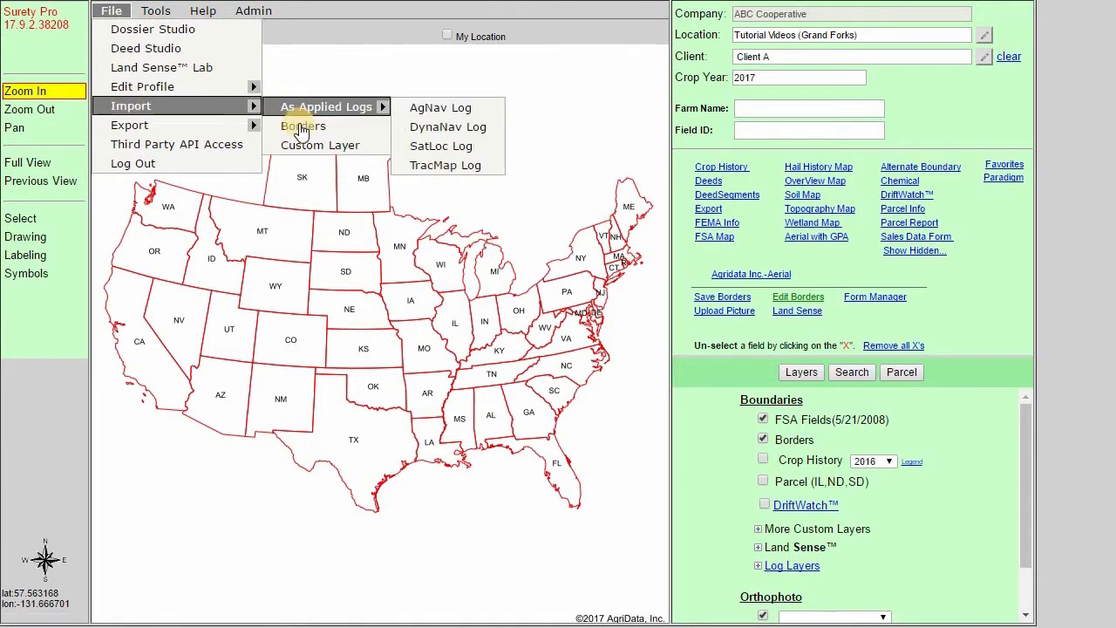
click(302, 125)
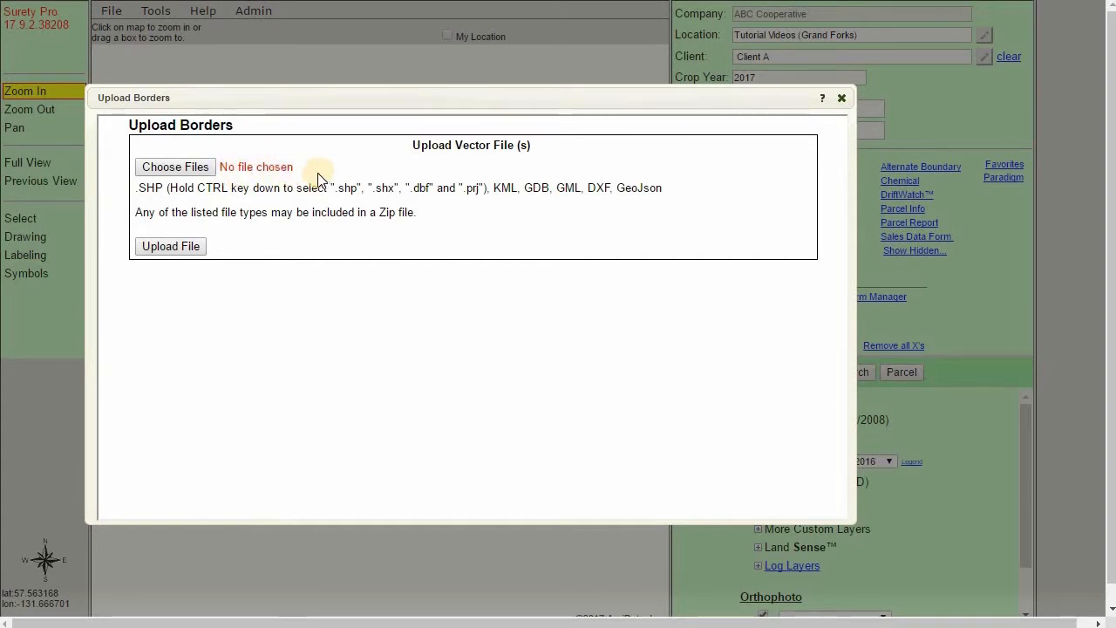
mouse_move(139, 202)
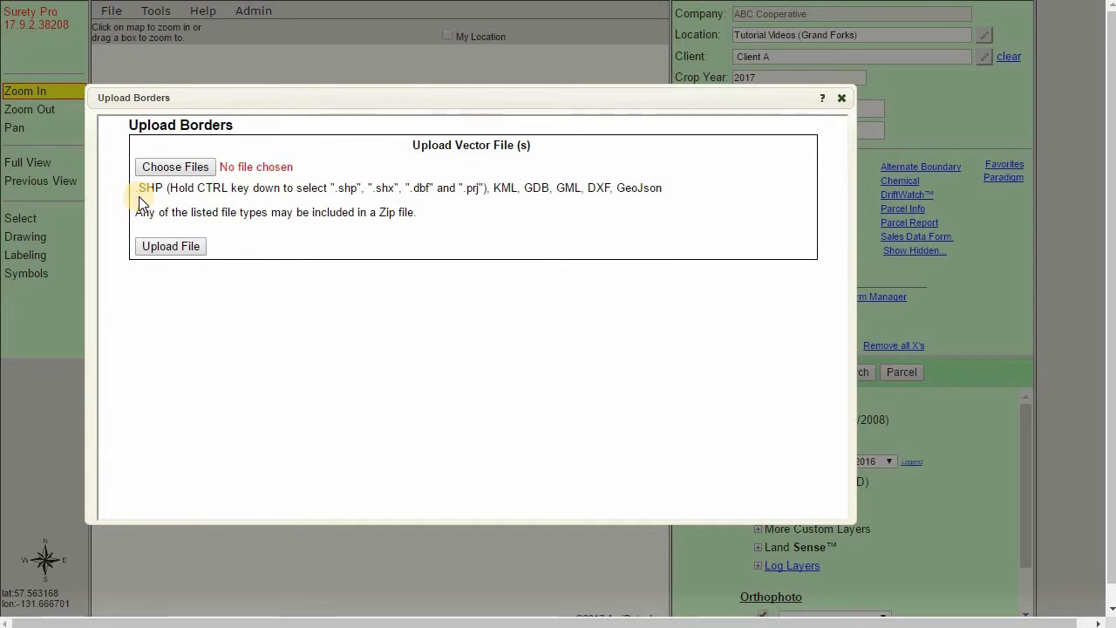
double_click(149, 188)
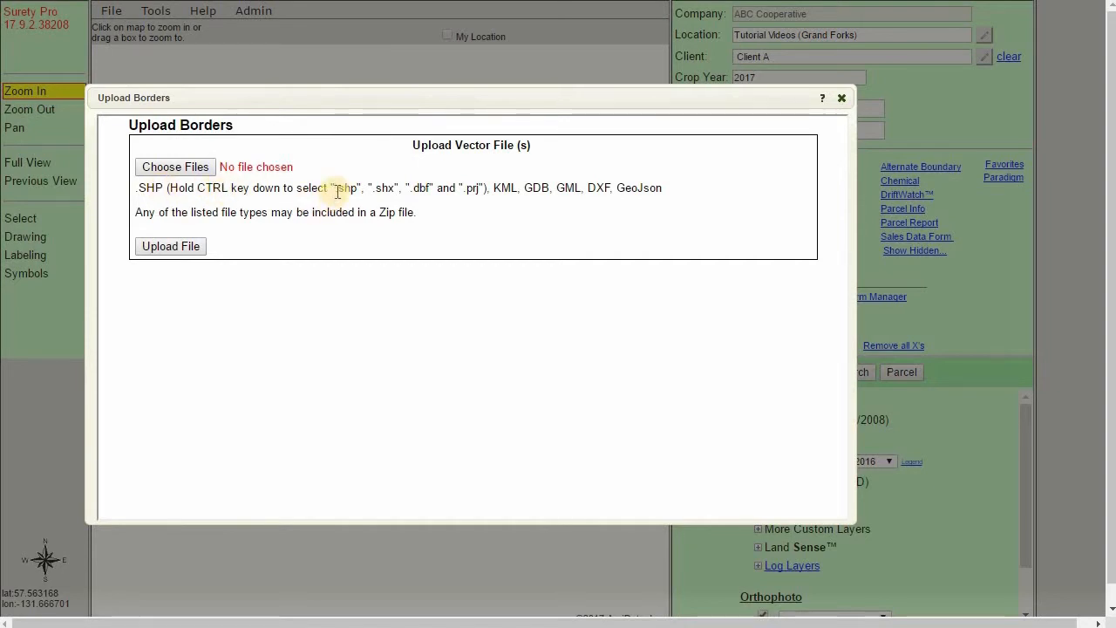
mouse_move(423, 189)
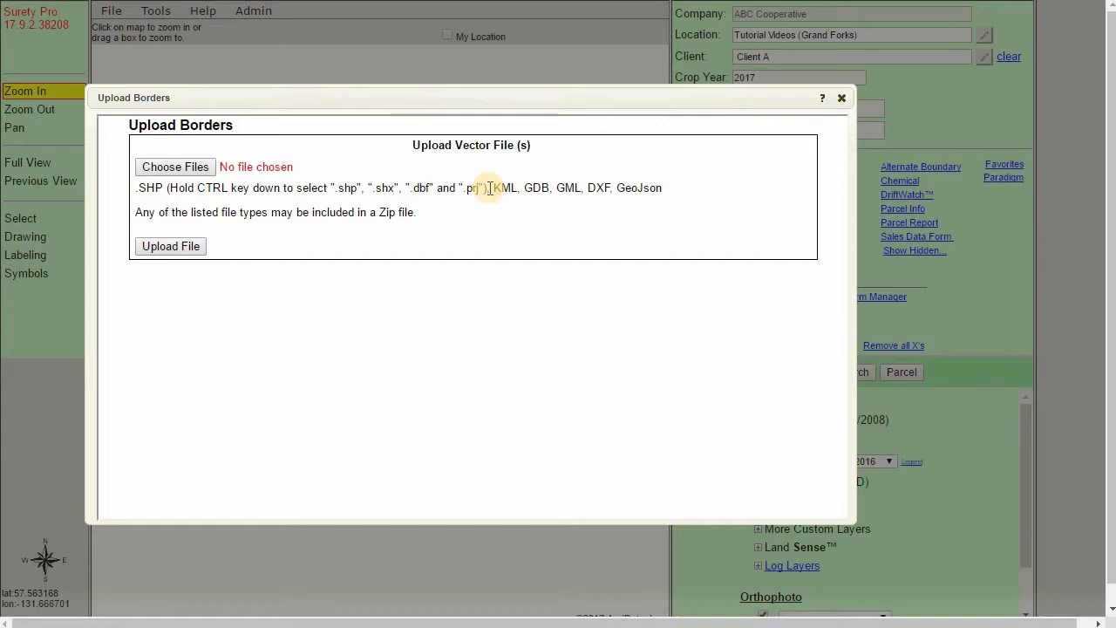
mouse_move(439, 220)
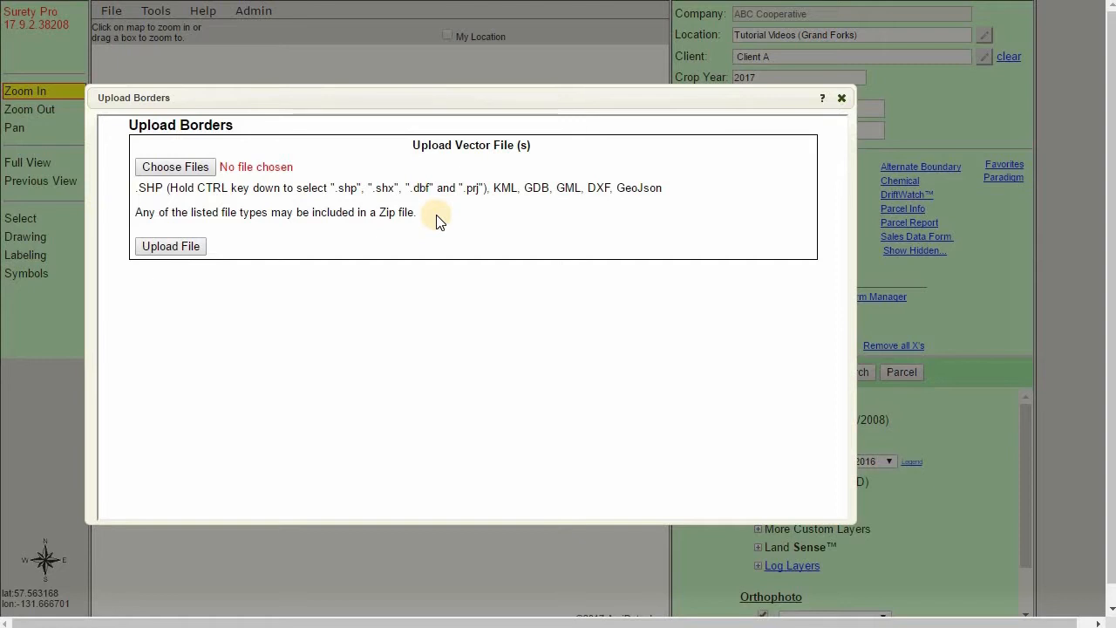
mouse_move(436, 218)
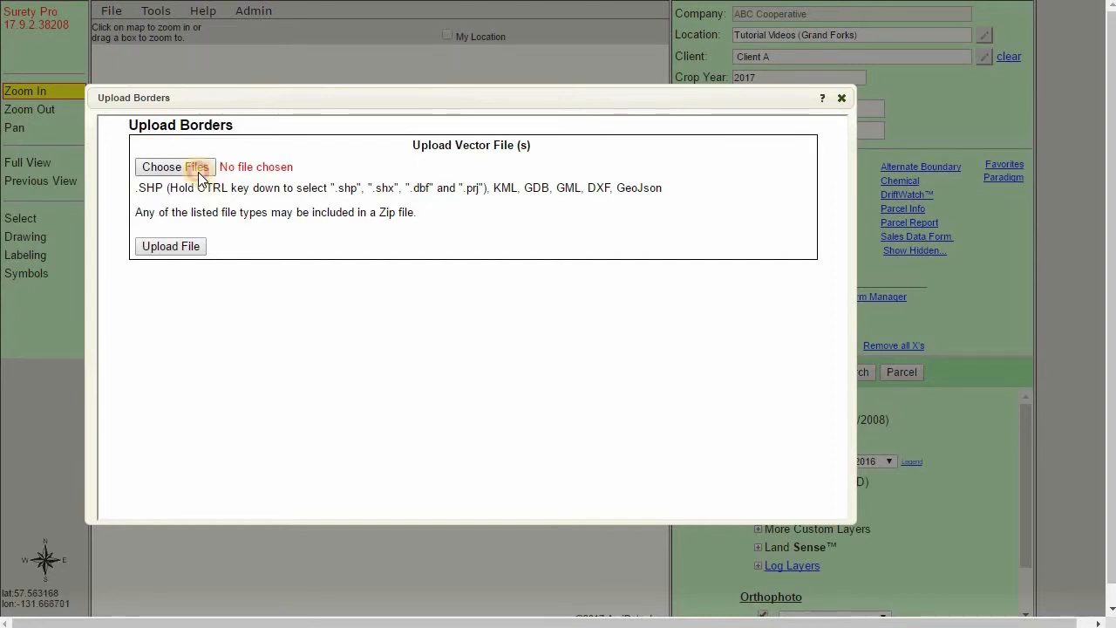
Choose the four Homestead Field shapefile parts and upload them
click(174, 167)
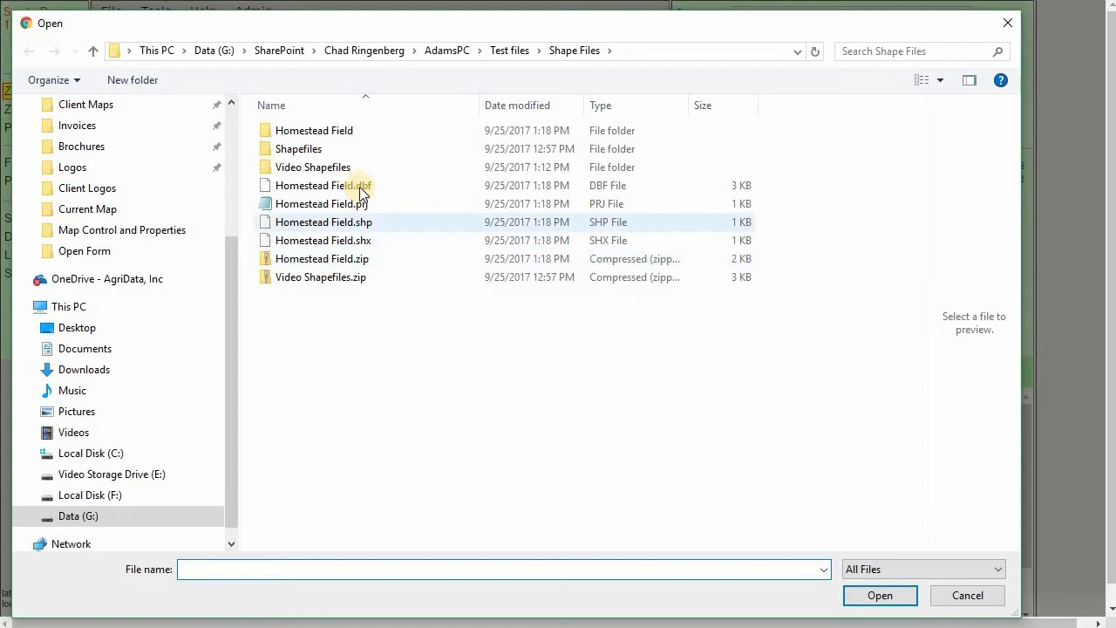
mouse_move(360, 185)
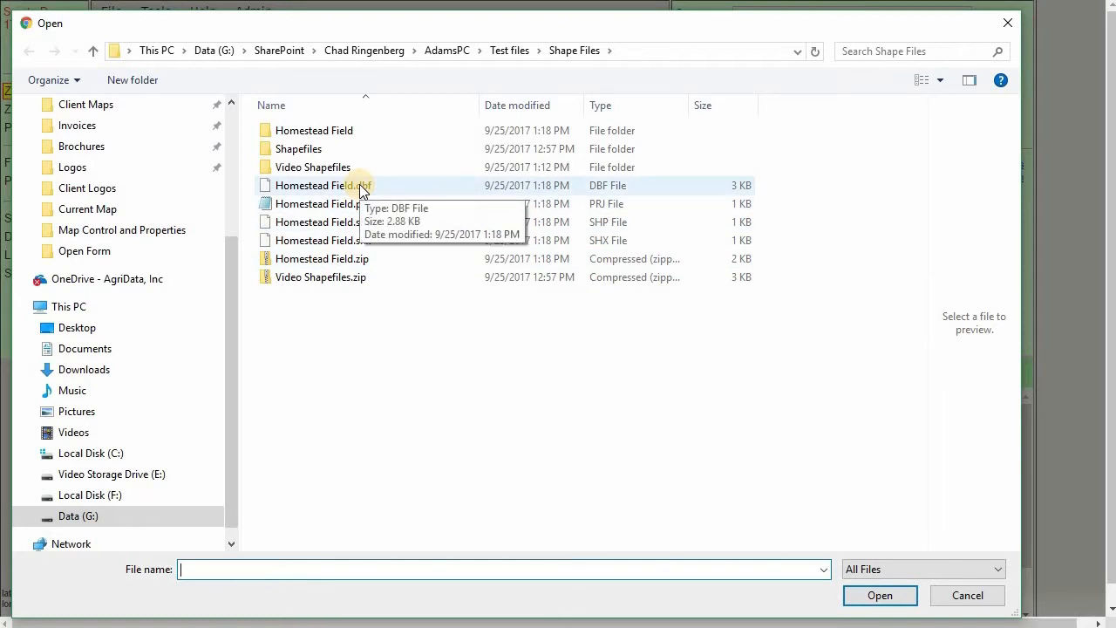
mouse_move(399, 189)
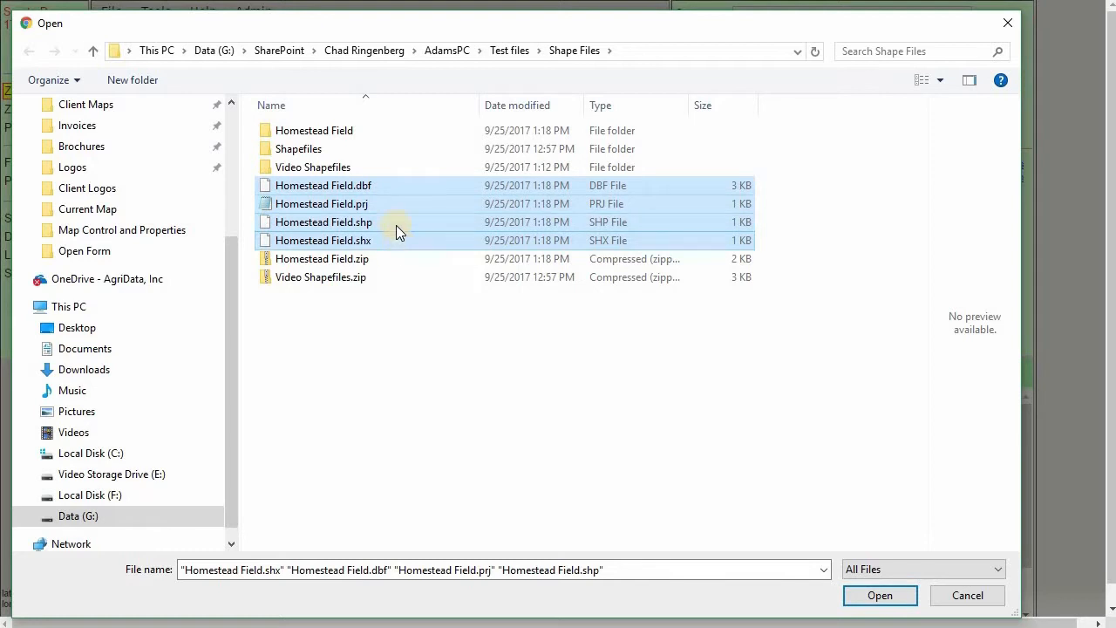
mouse_move(373, 226)
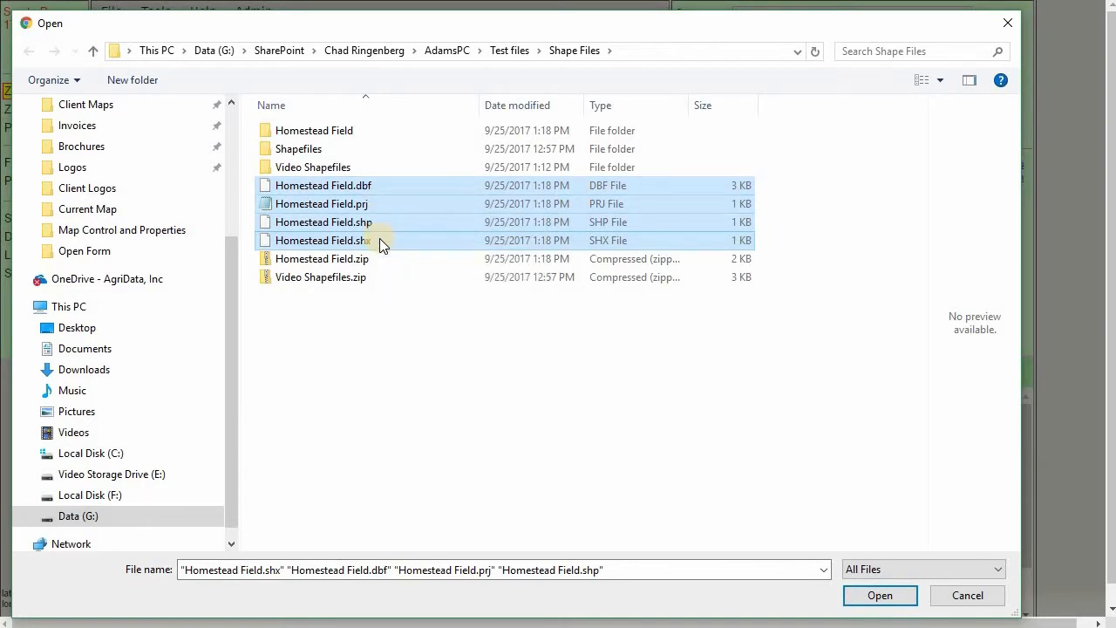
mouse_move(413, 258)
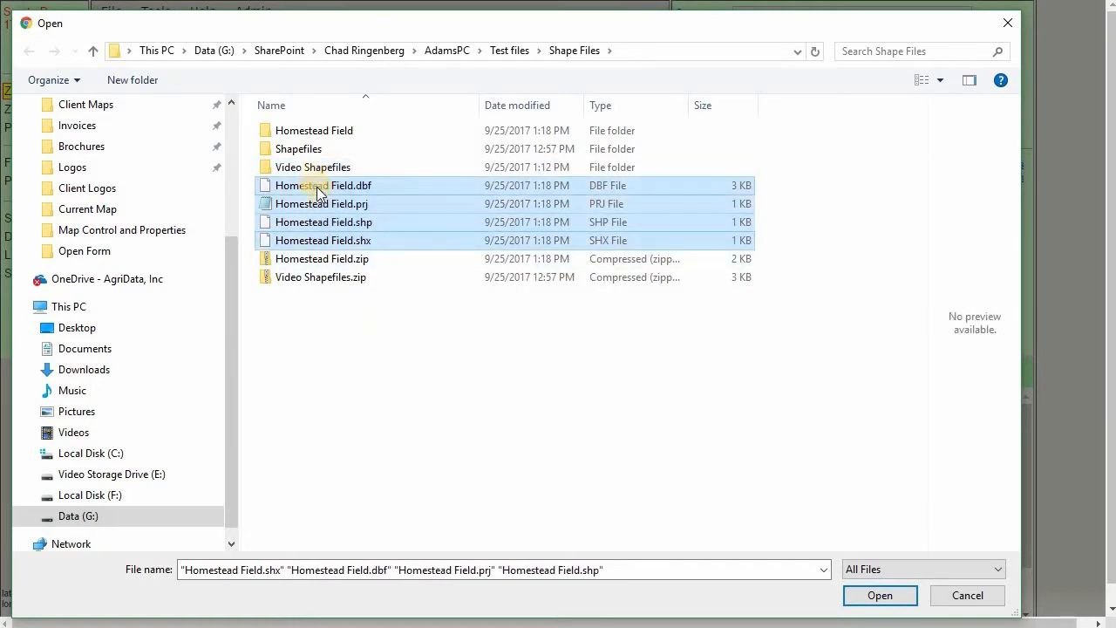
click(880, 595)
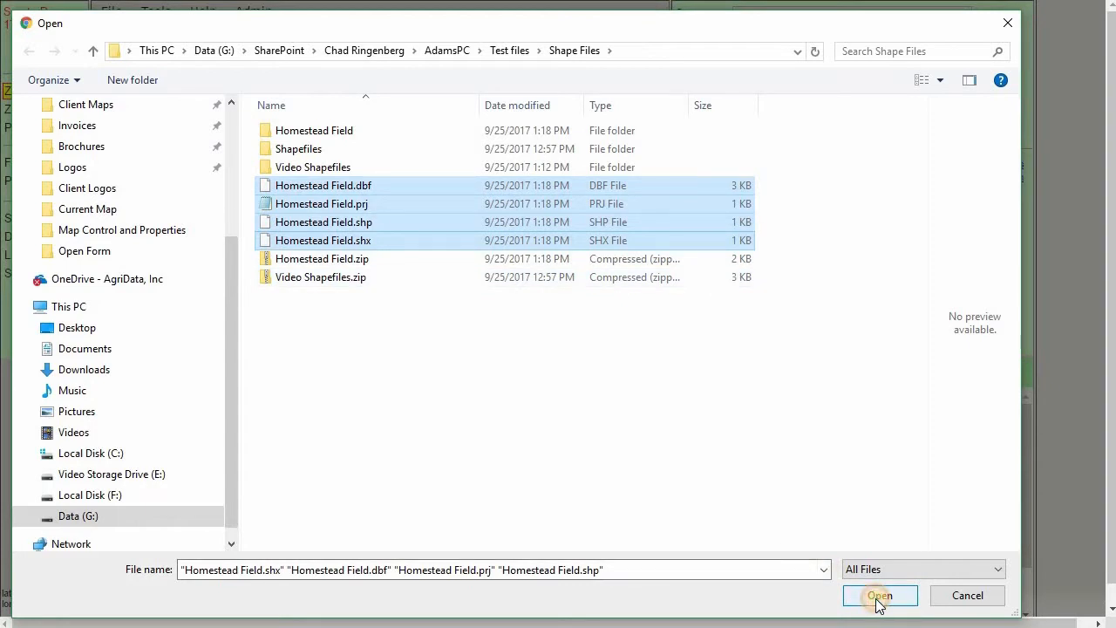
click(879, 595)
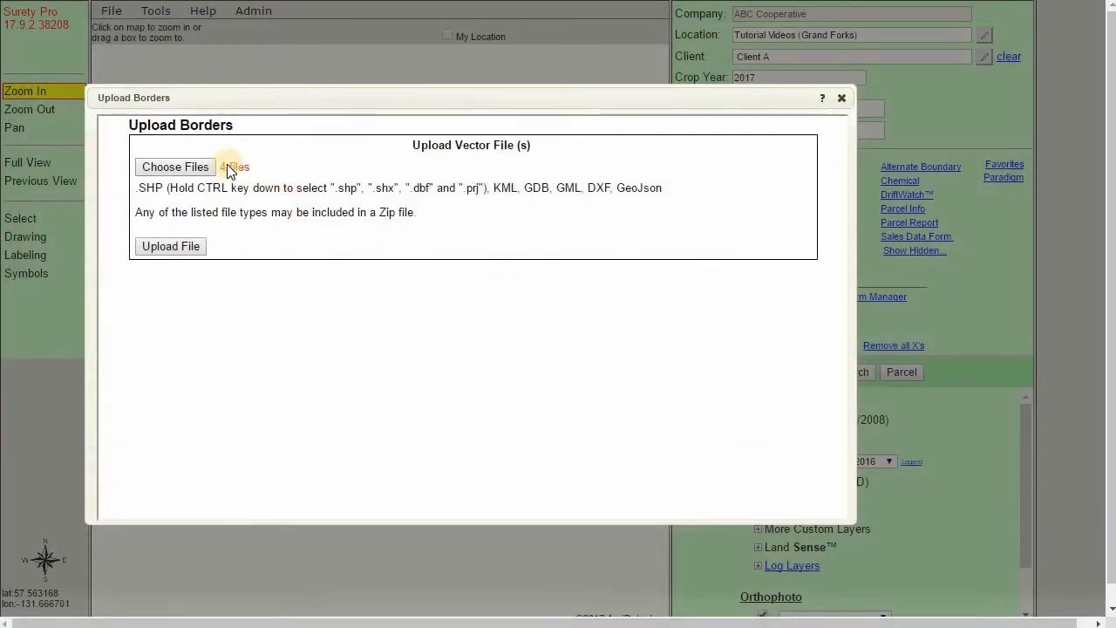
mouse_move(225, 169)
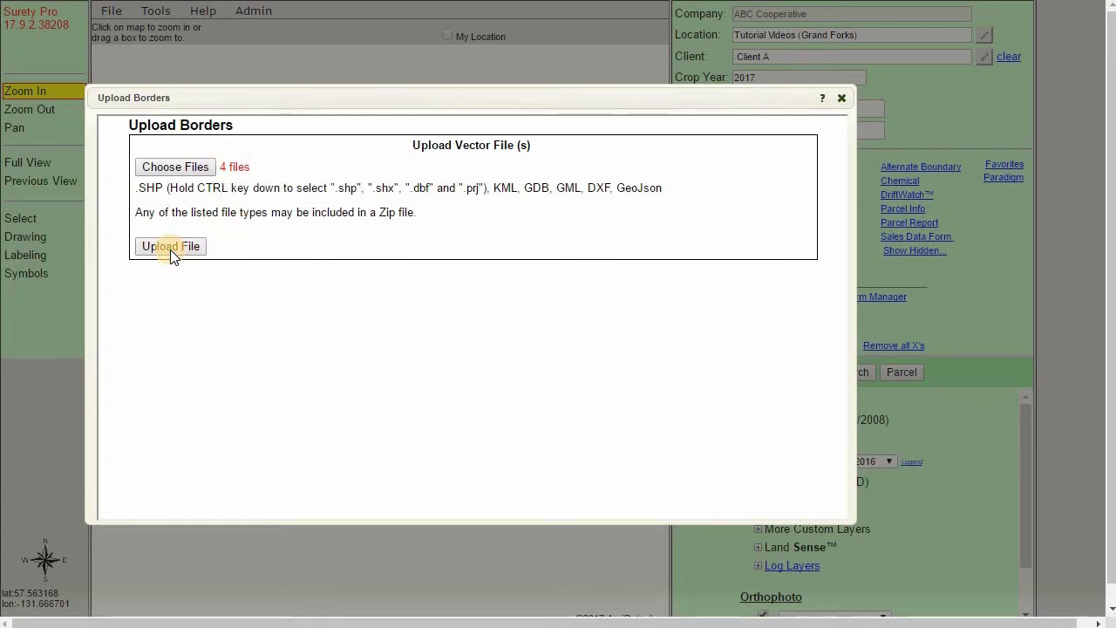
click(171, 246)
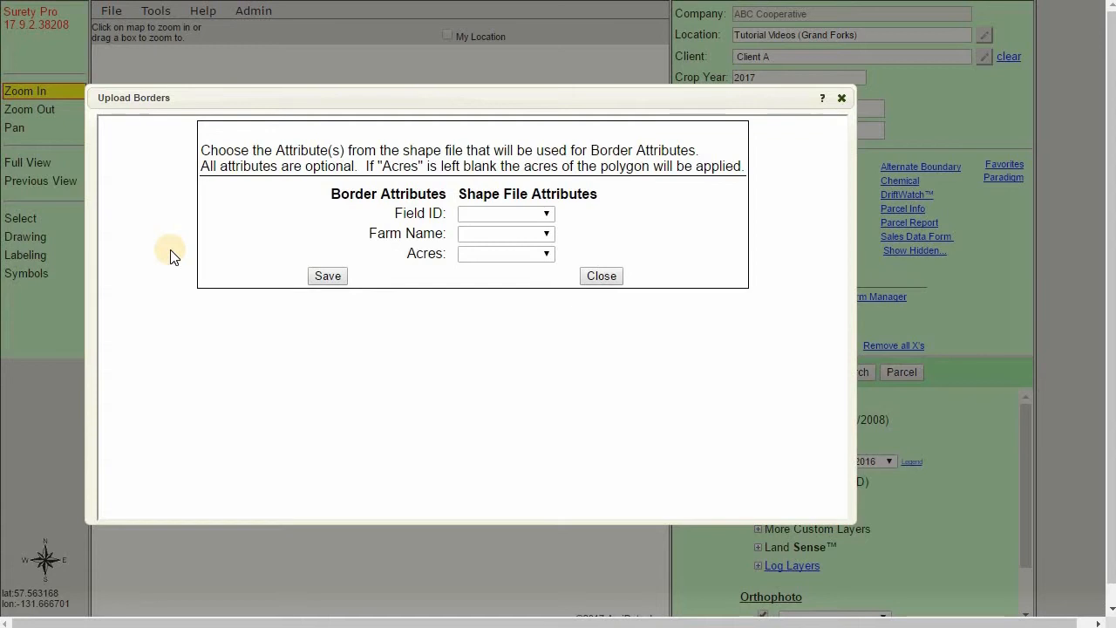
mouse_move(524, 321)
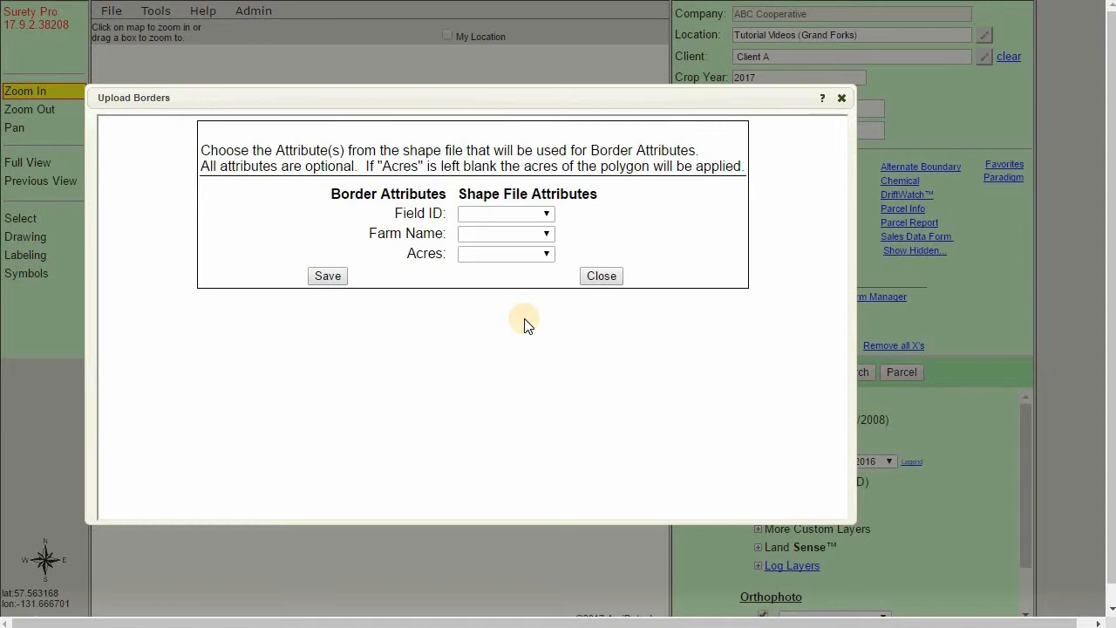
Map Field ID to FIELDNAME and Farm Name to FARMNAME, leave Acres blank, and save
double_click(456, 150)
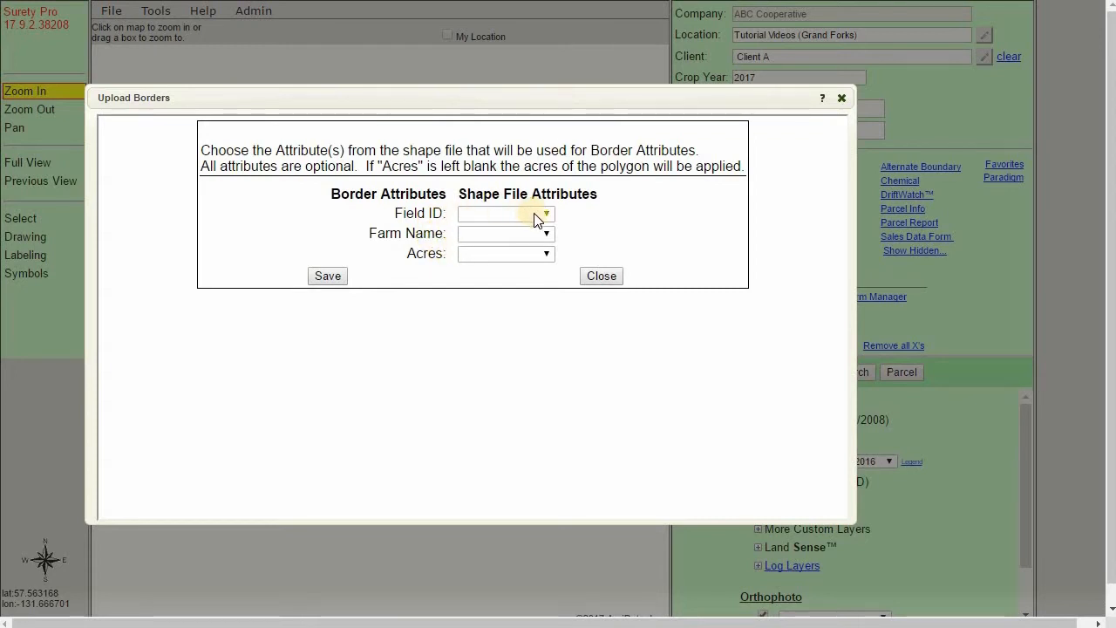
click(546, 213)
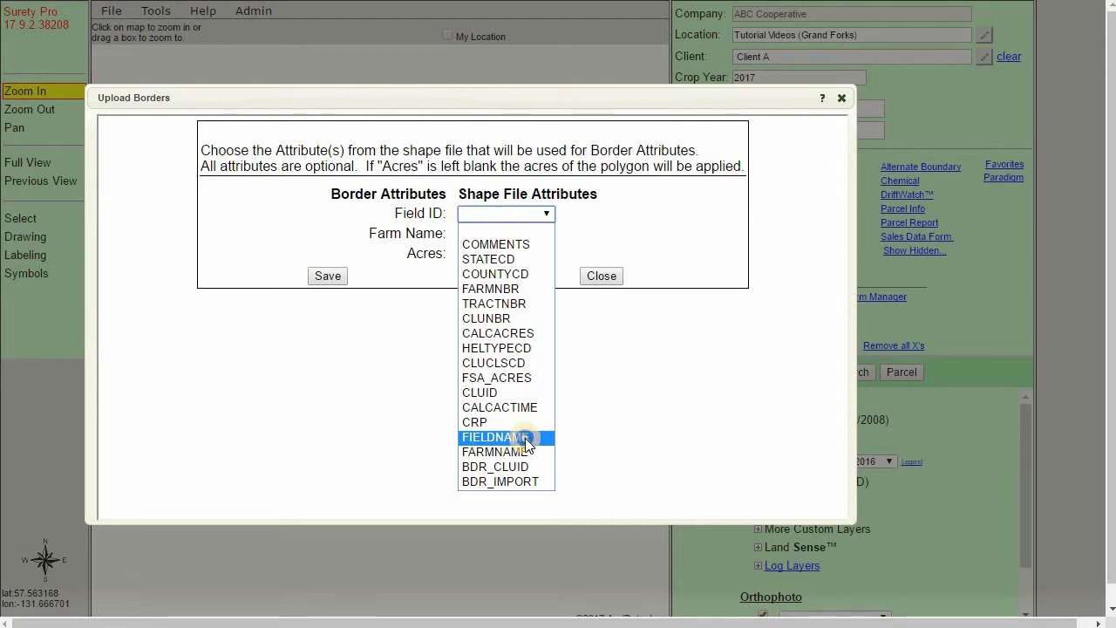
click(495, 437)
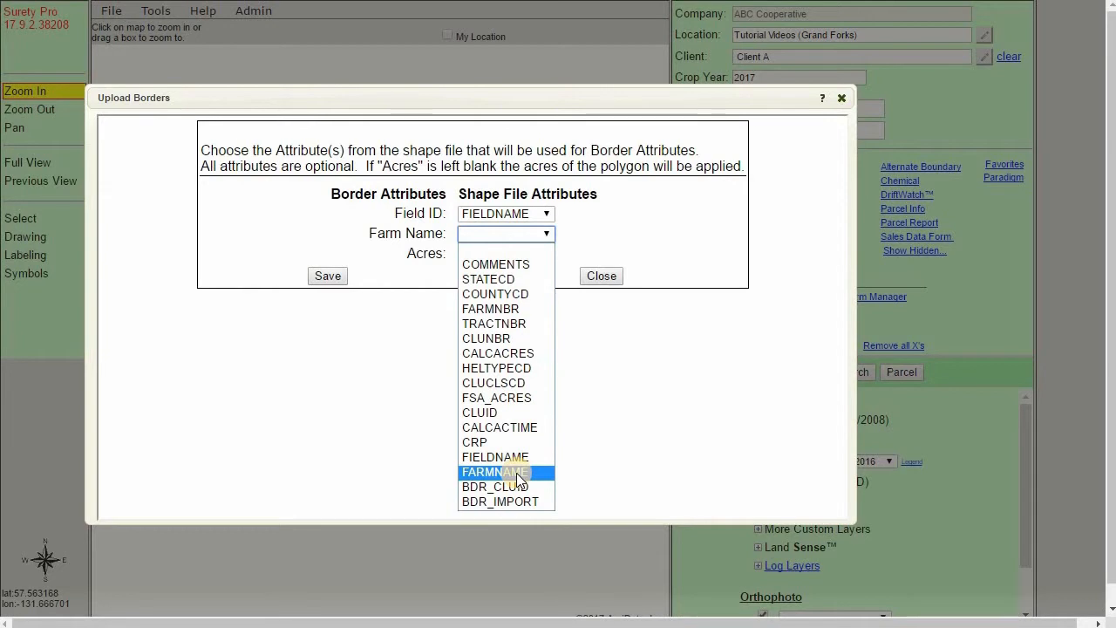
click(495, 472)
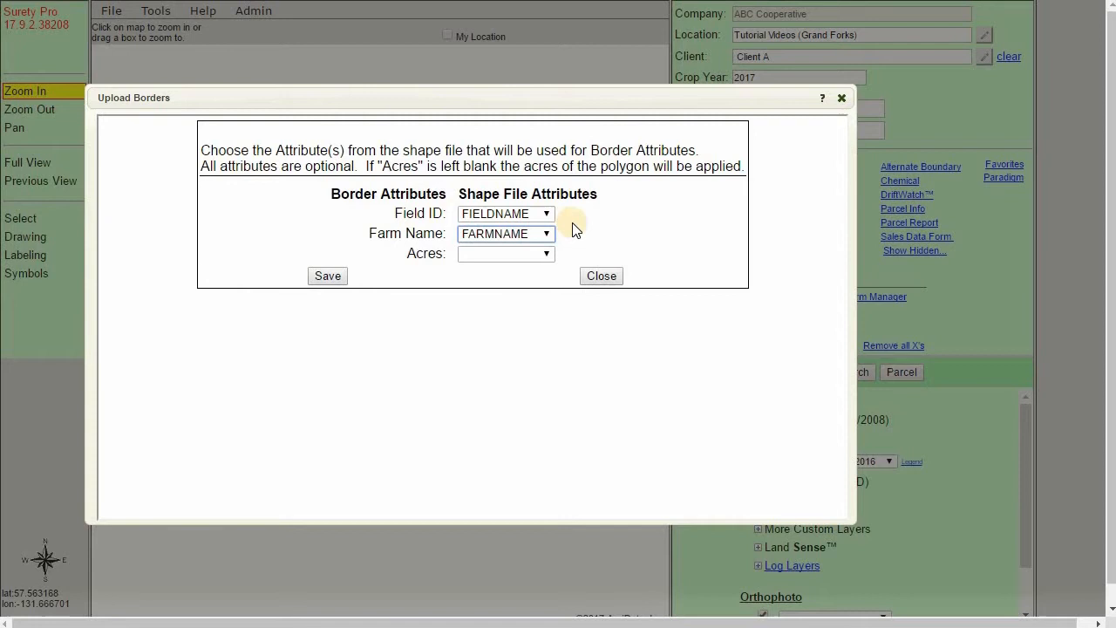
mouse_move(562, 255)
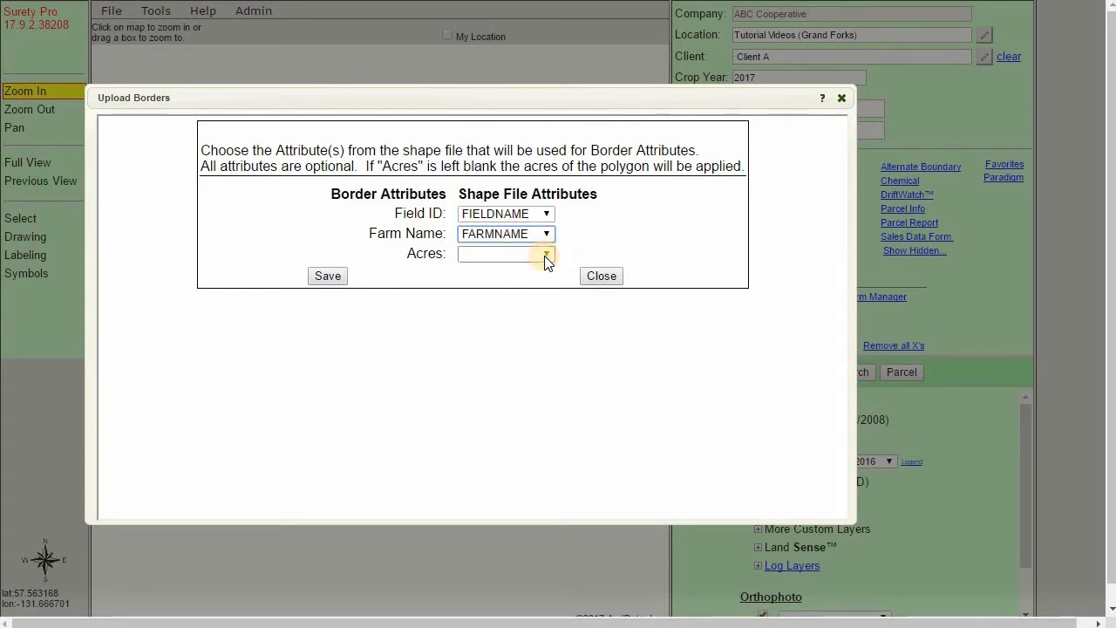
click(547, 254)
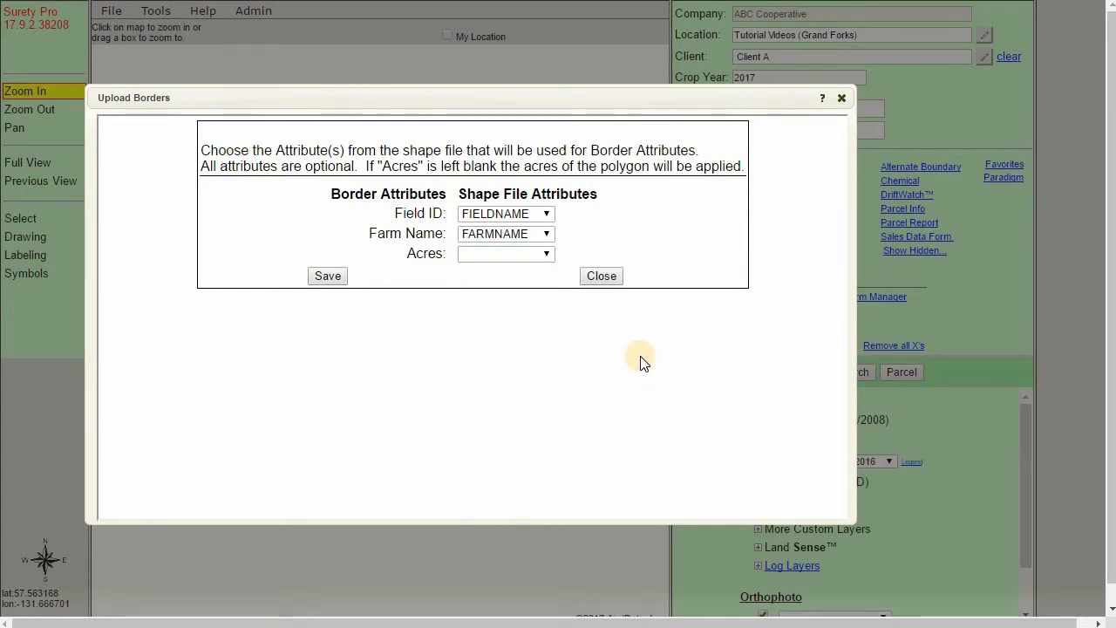
mouse_move(561, 374)
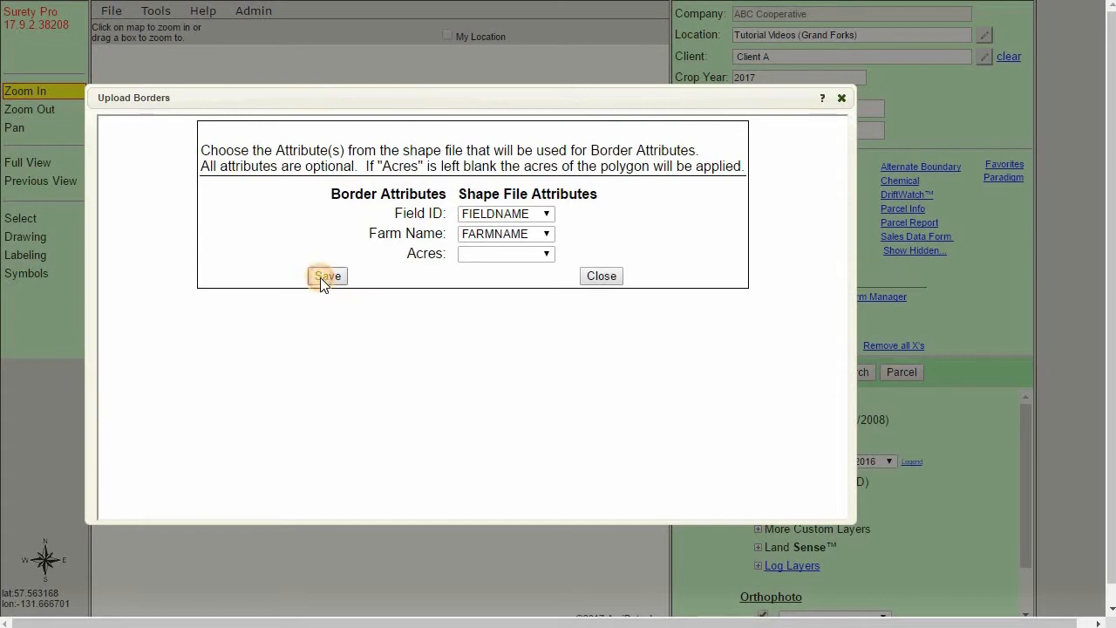
click(326, 275)
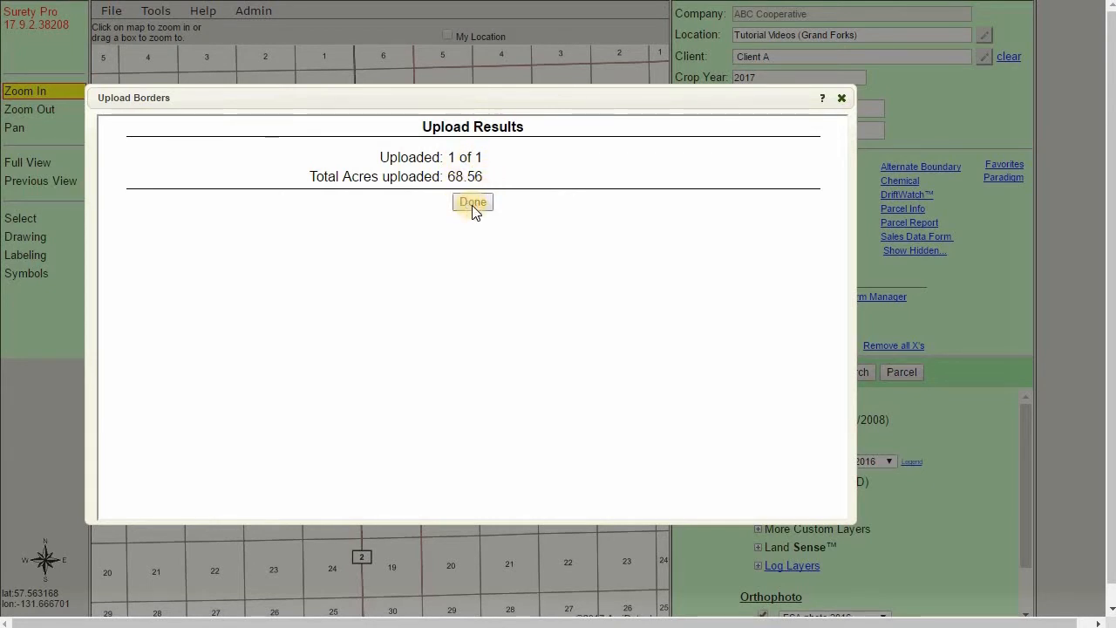
Close the results and confirm the Homestead border shows farm GF County, Field ID Homestead
click(472, 202)
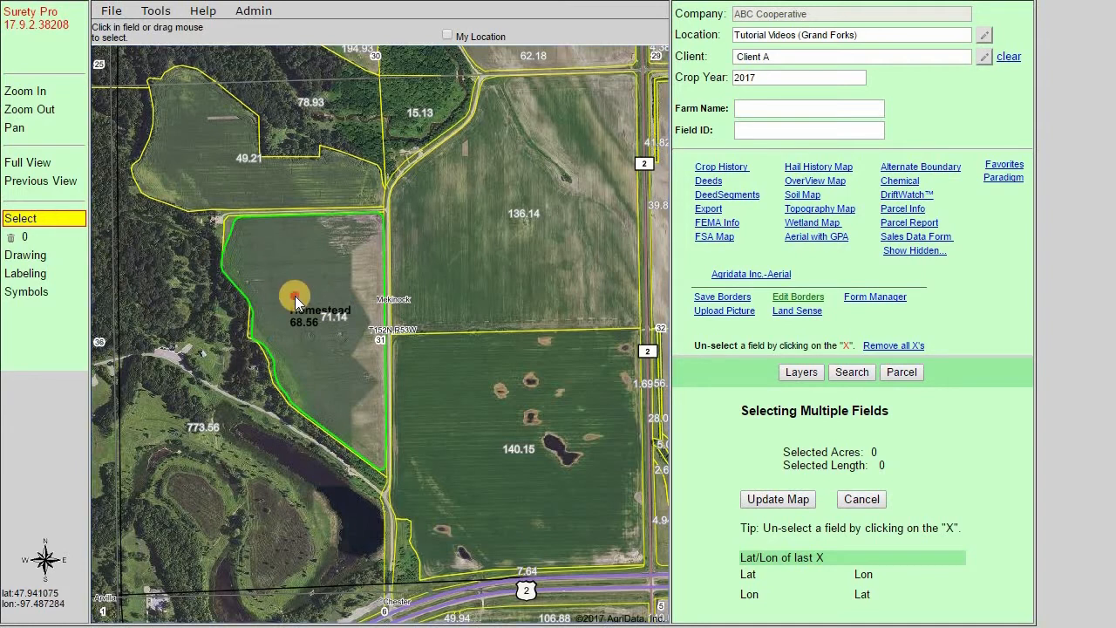
click(294, 295)
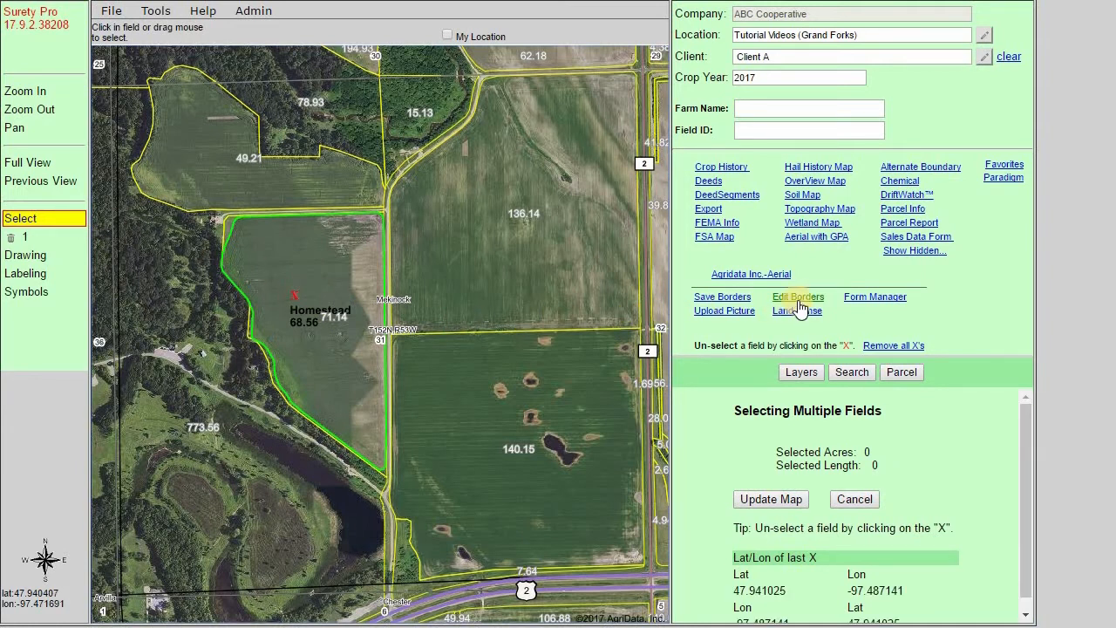
click(797, 297)
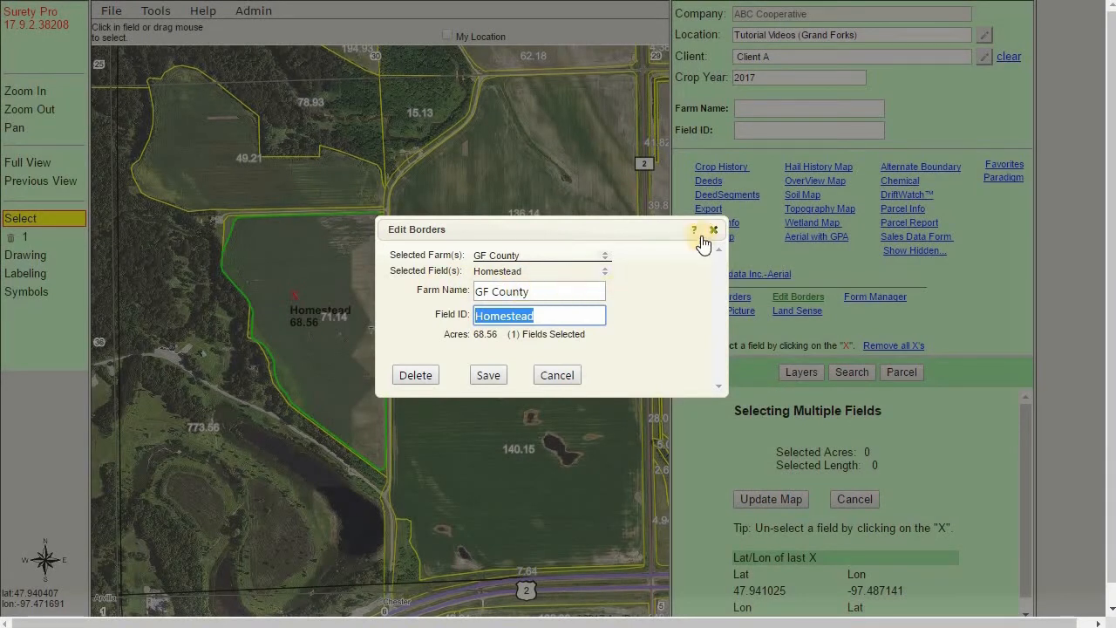
click(713, 230)
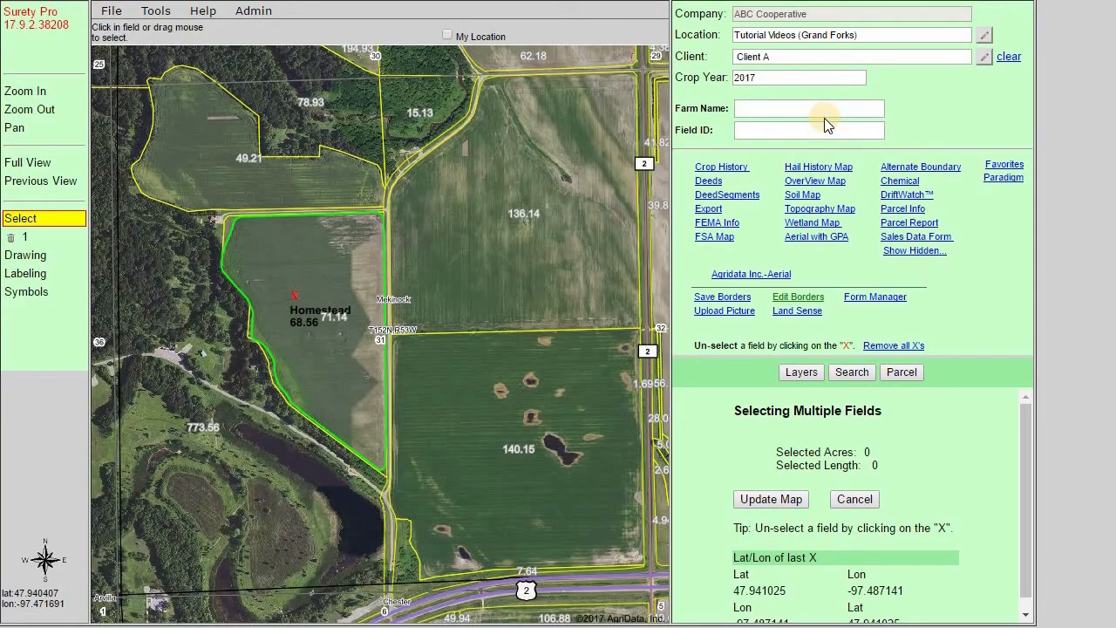
text(GF County)
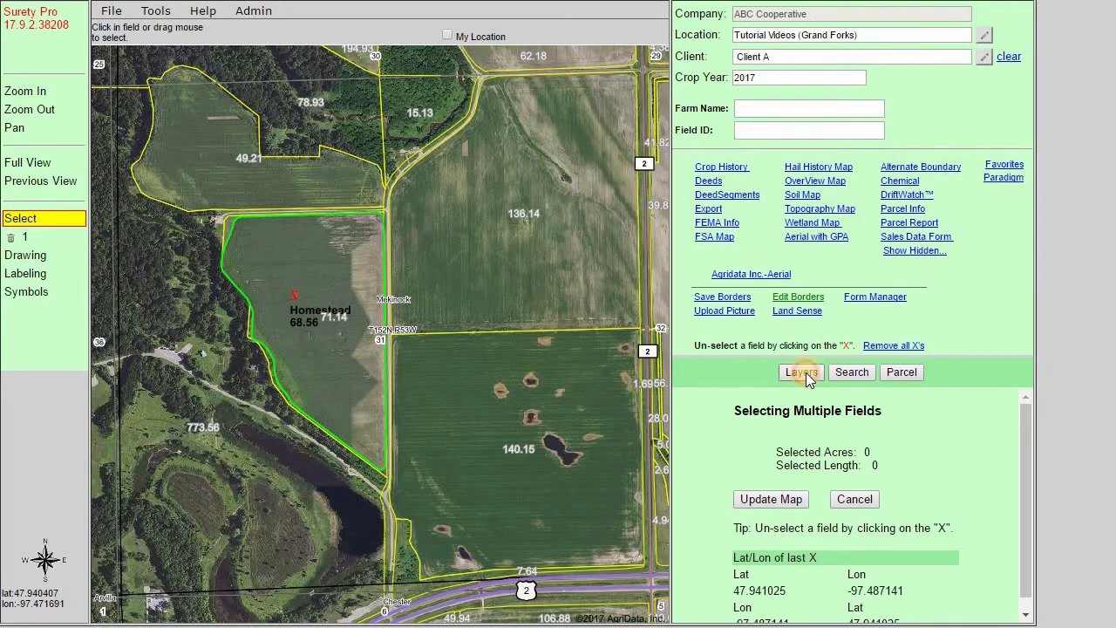
Toggle the Borders layer off and back on in the Layers panel
click(799, 371)
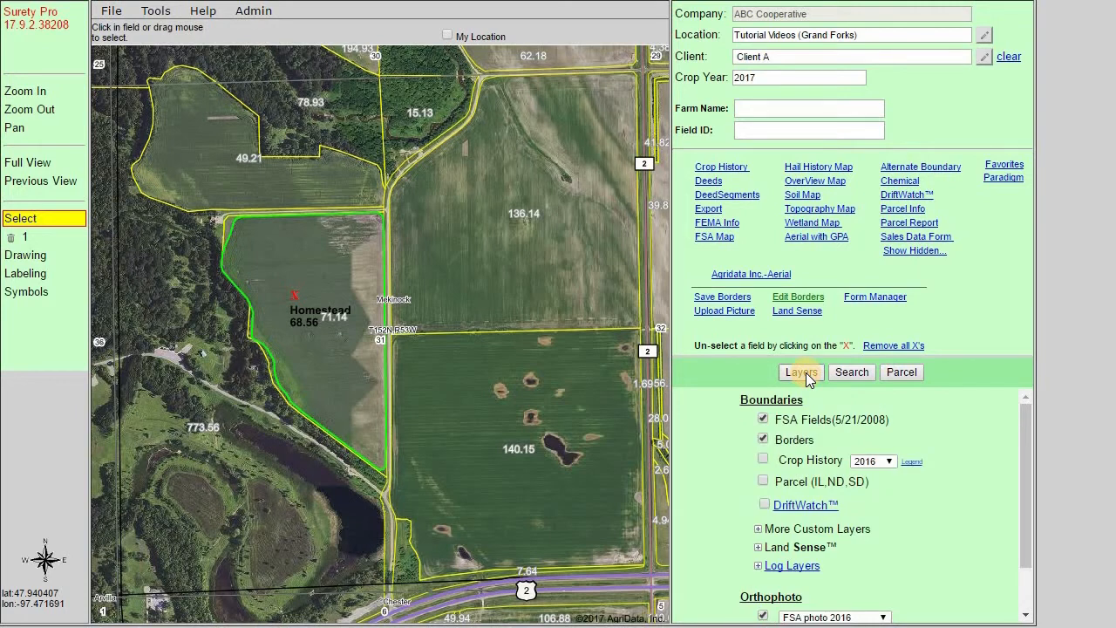
click(764, 439)
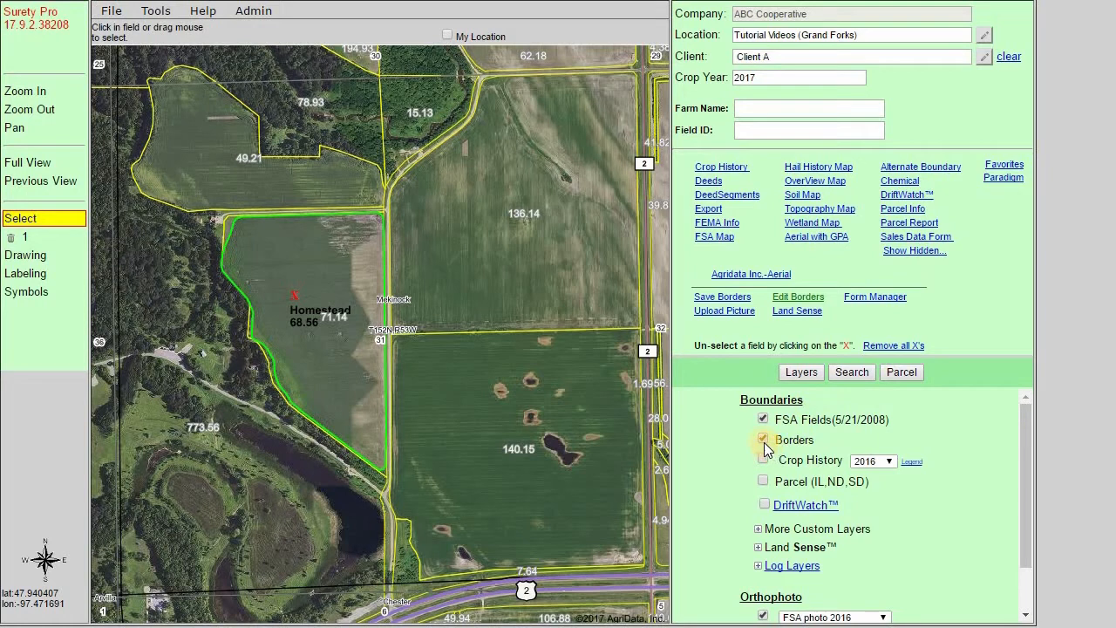
click(763, 439)
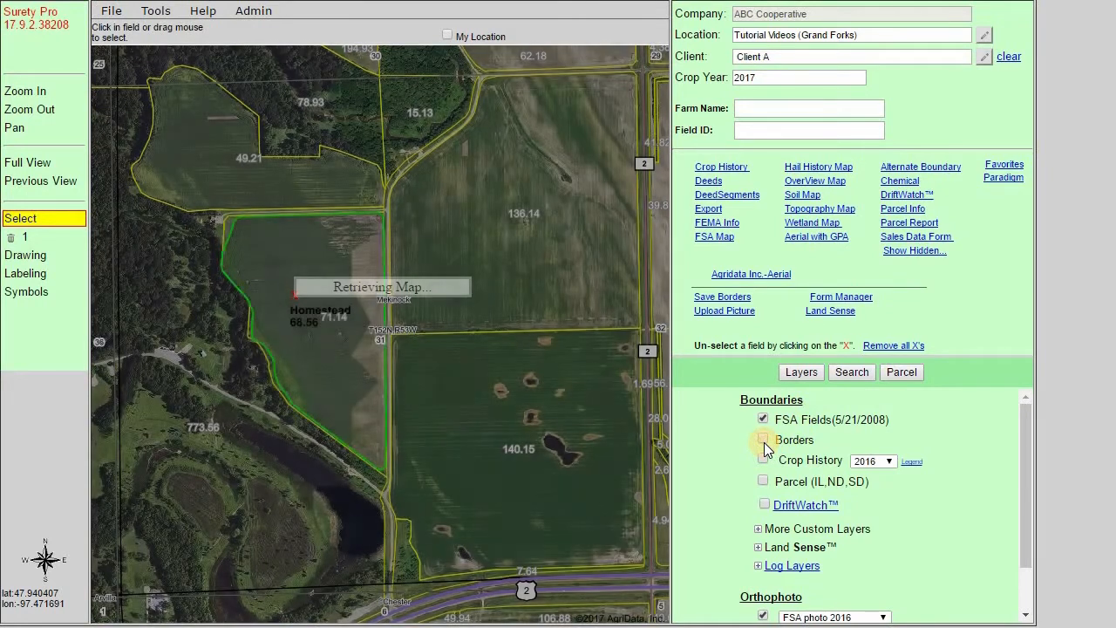
click(763, 439)
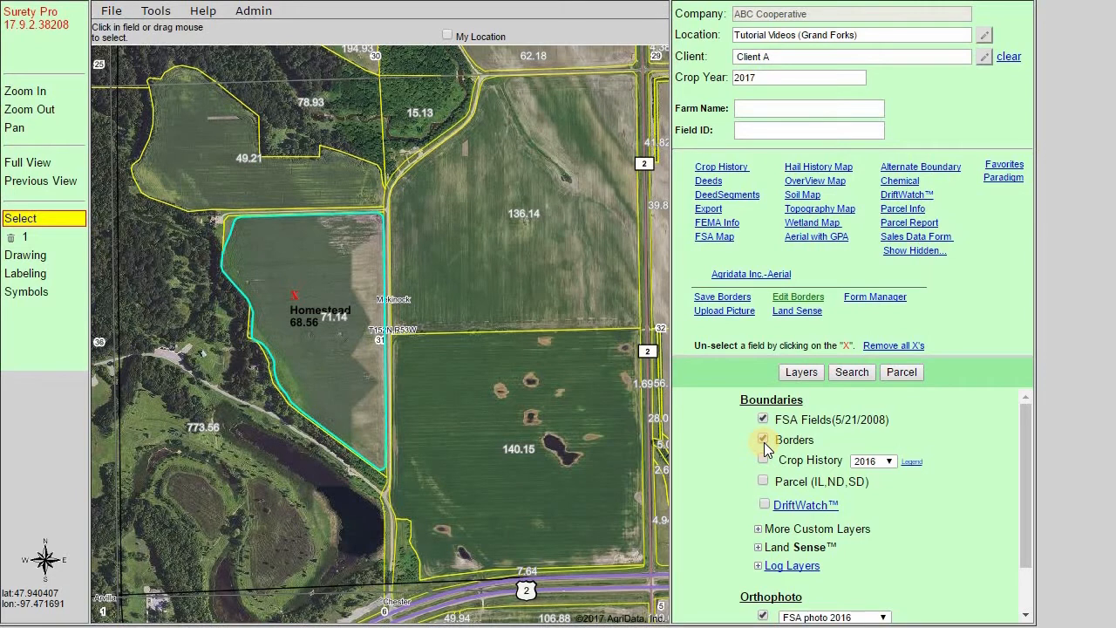
click(763, 440)
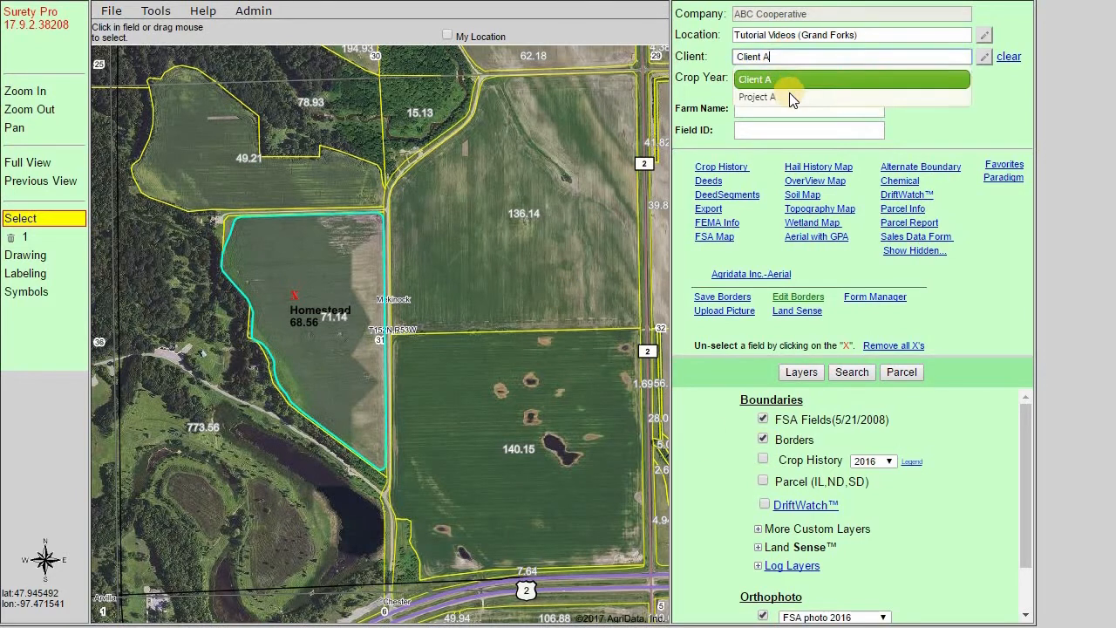
Switch to Project A and back to Client A, refresh, and zoom to the Homestead border
click(757, 96)
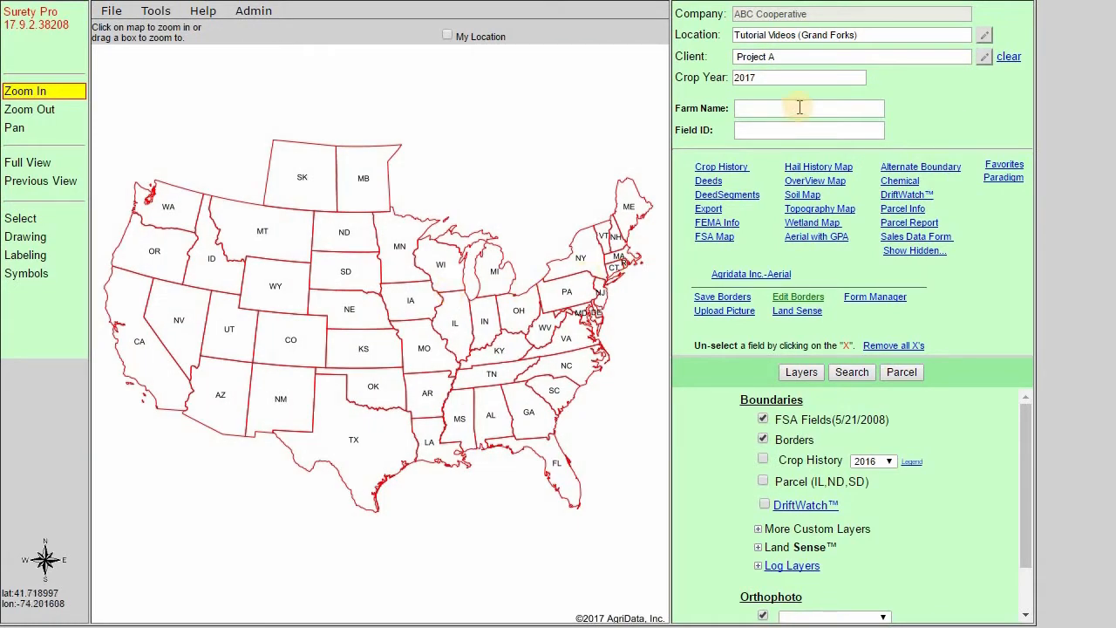
click(852, 56)
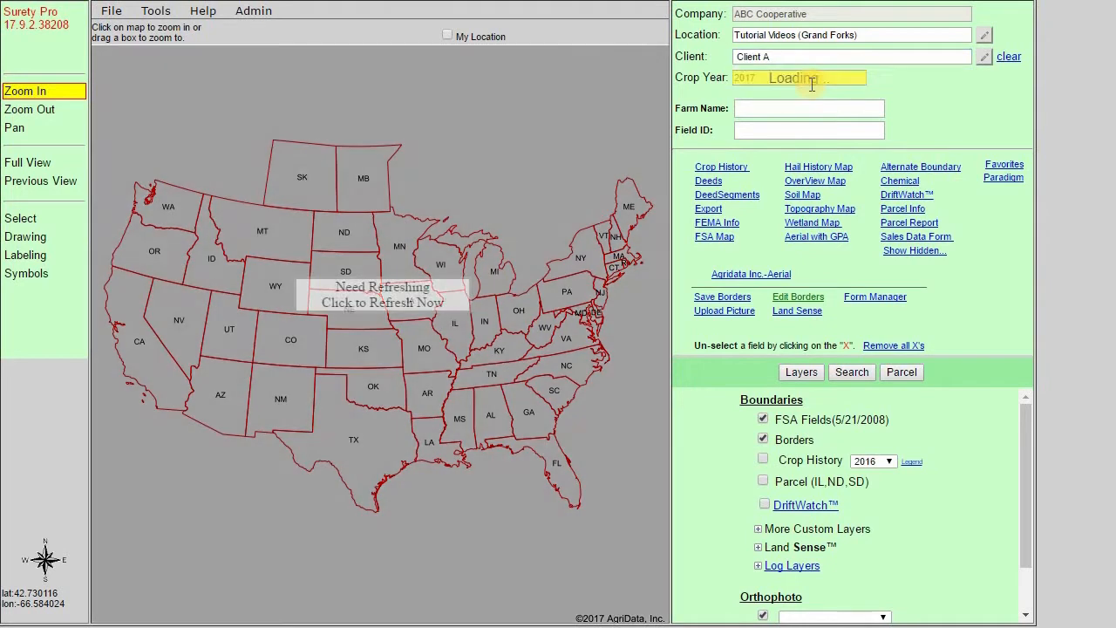
click(382, 302)
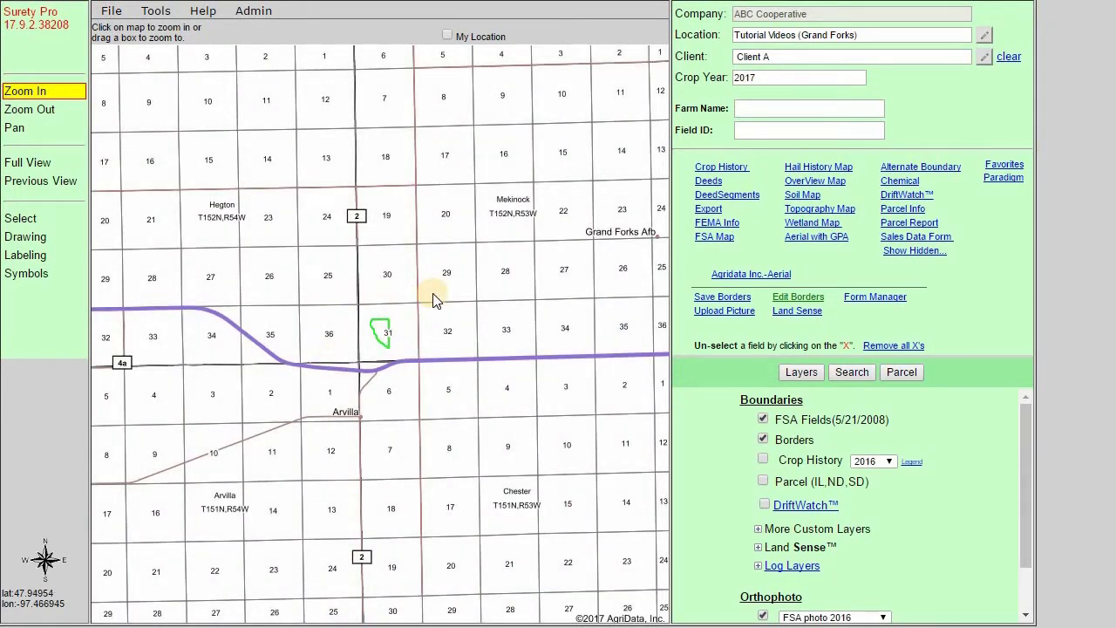
click(434, 296)
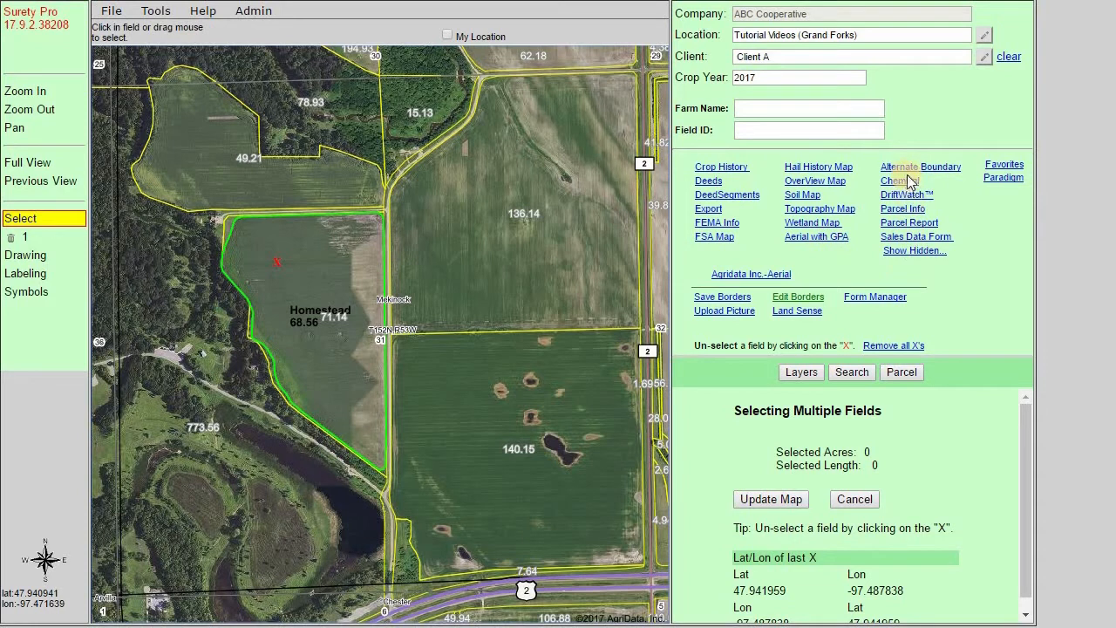
click(920, 166)
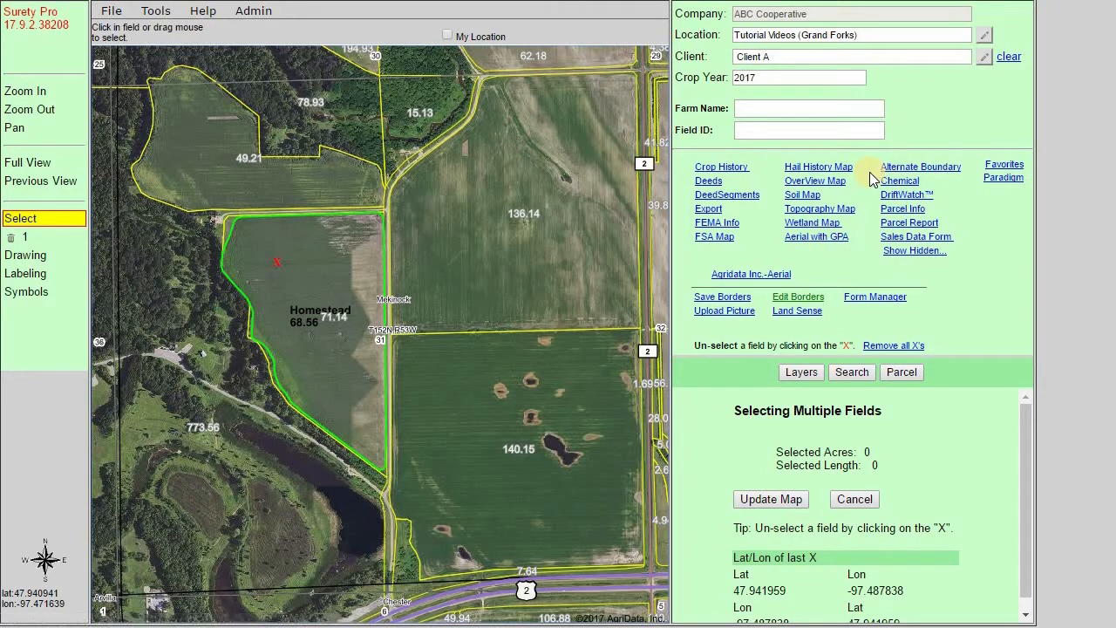
click(800, 373)
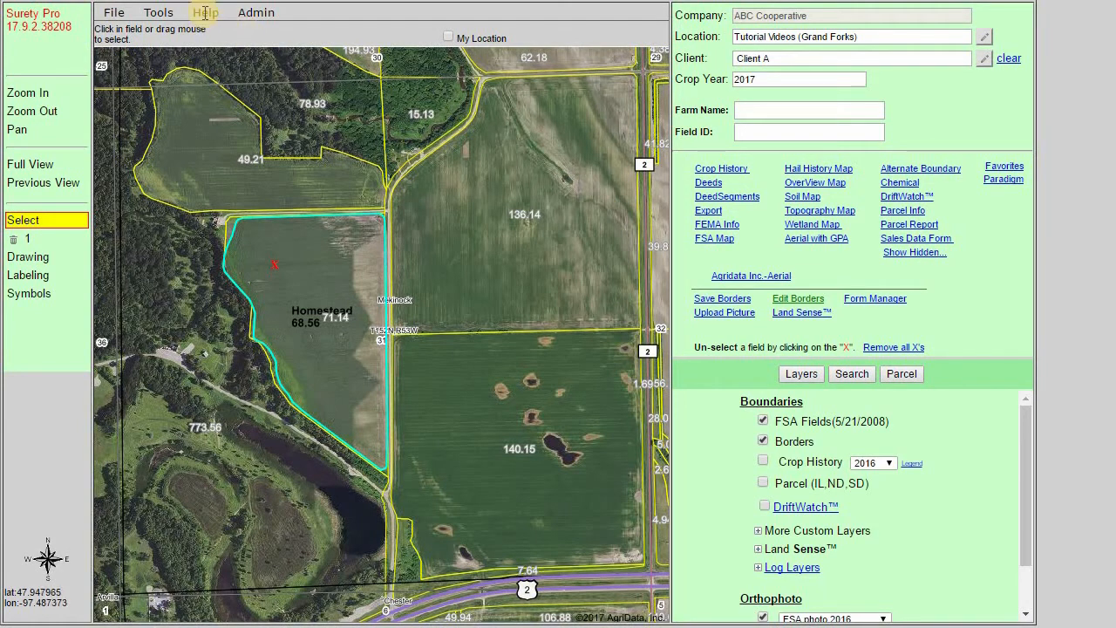
Open the Surety Pro Features page on the AgriData Docs support site
click(205, 12)
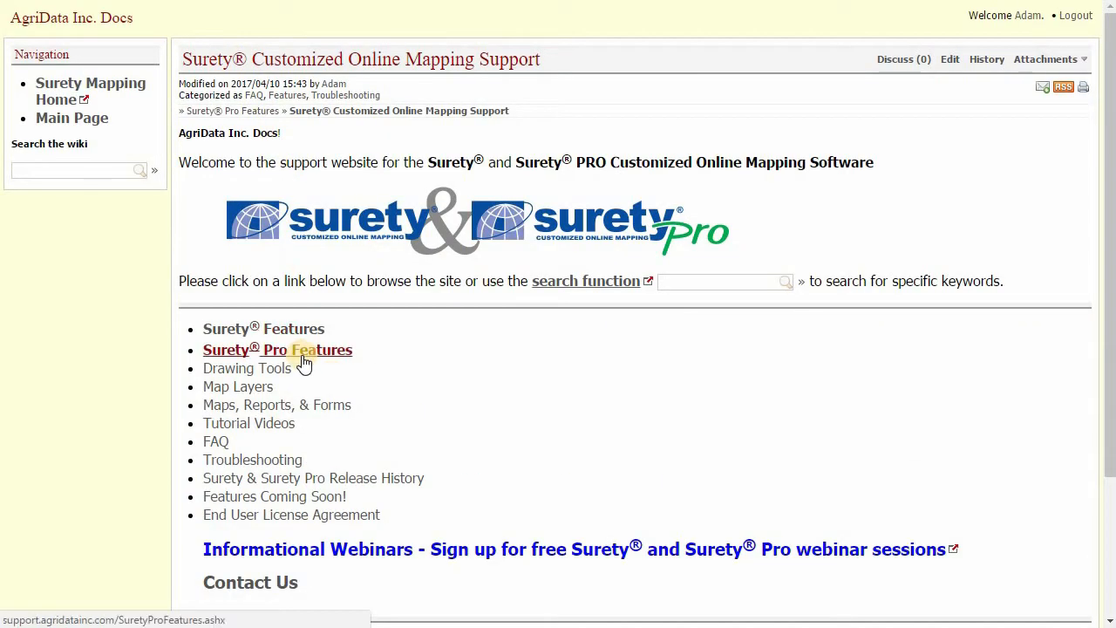
click(278, 350)
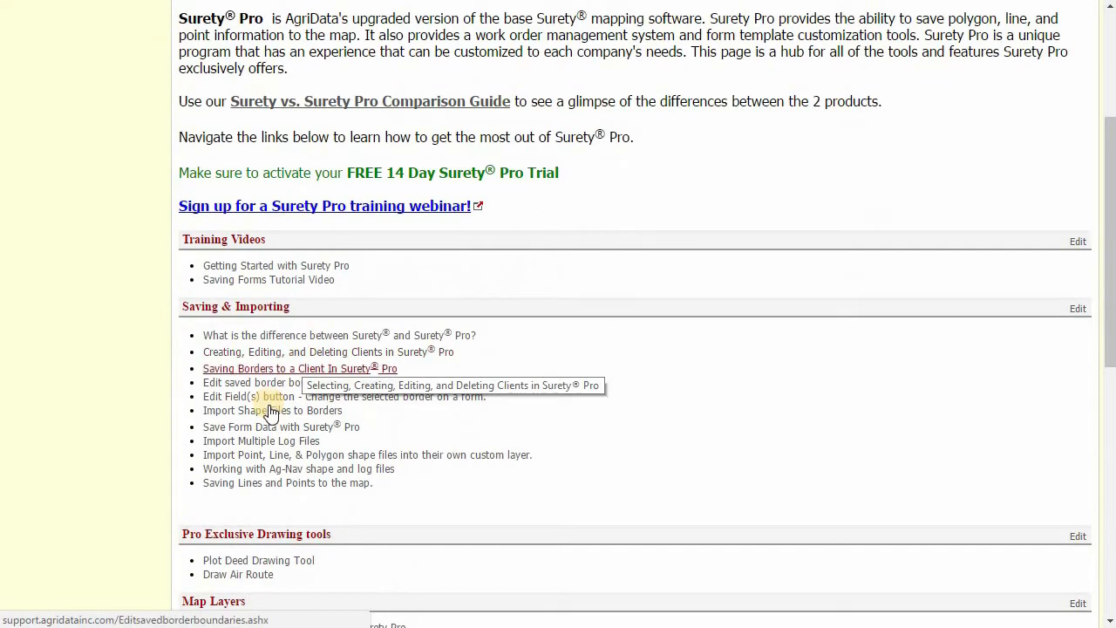
mouse_move(272, 409)
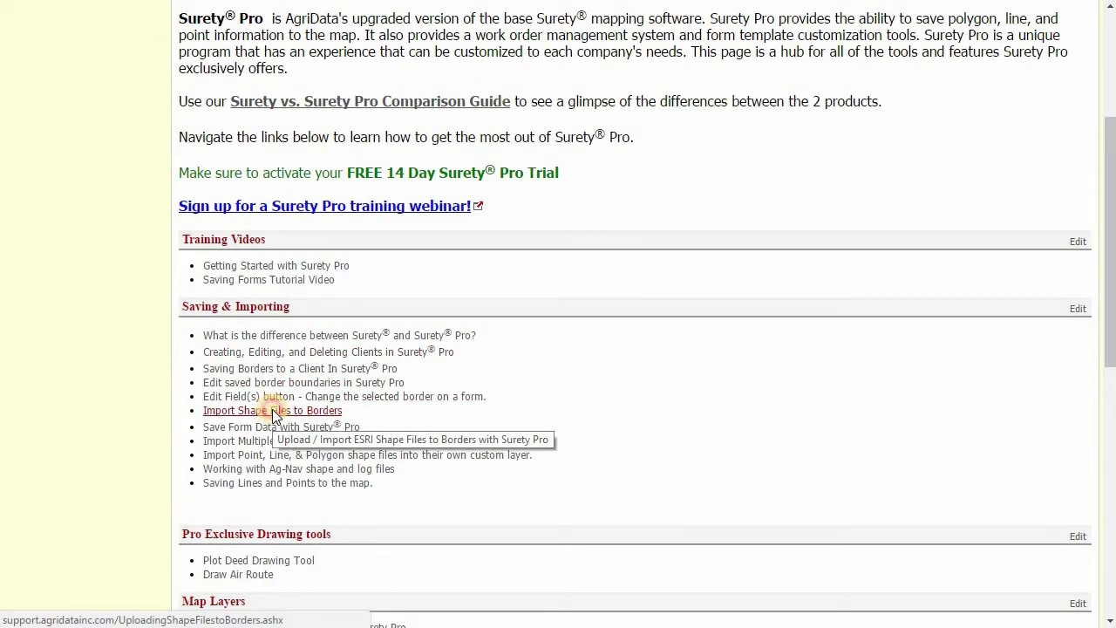